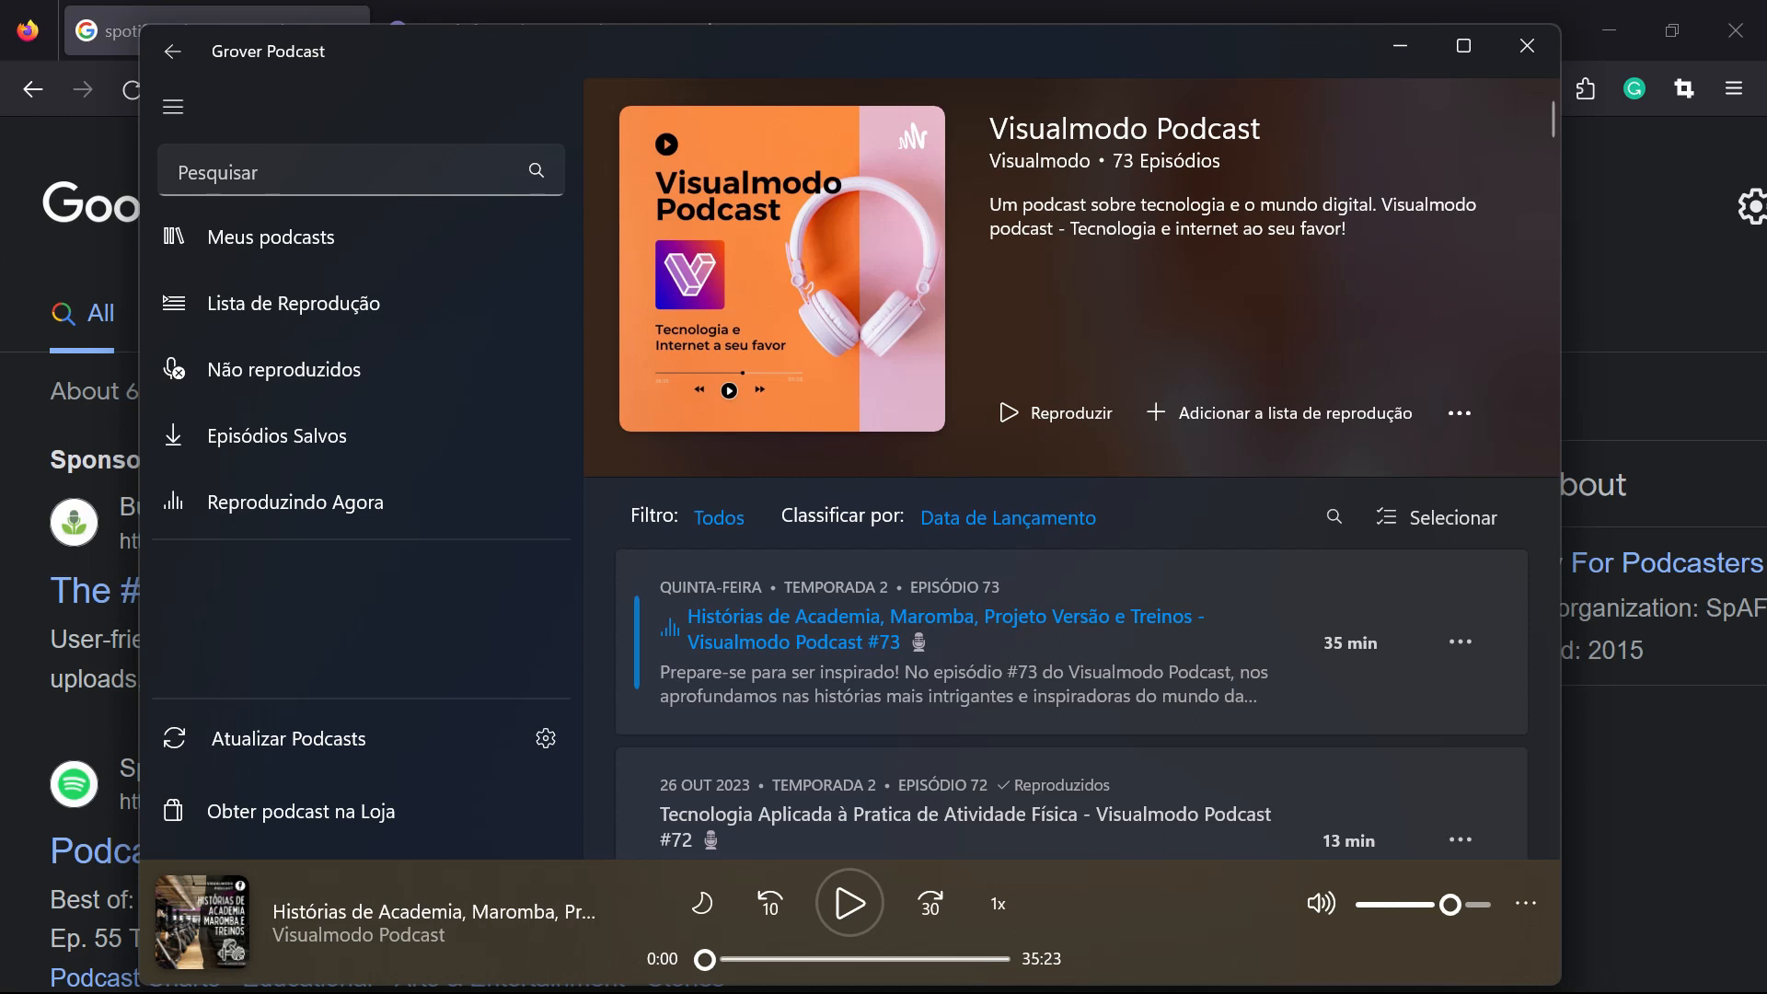
mouse_move(276, 434)
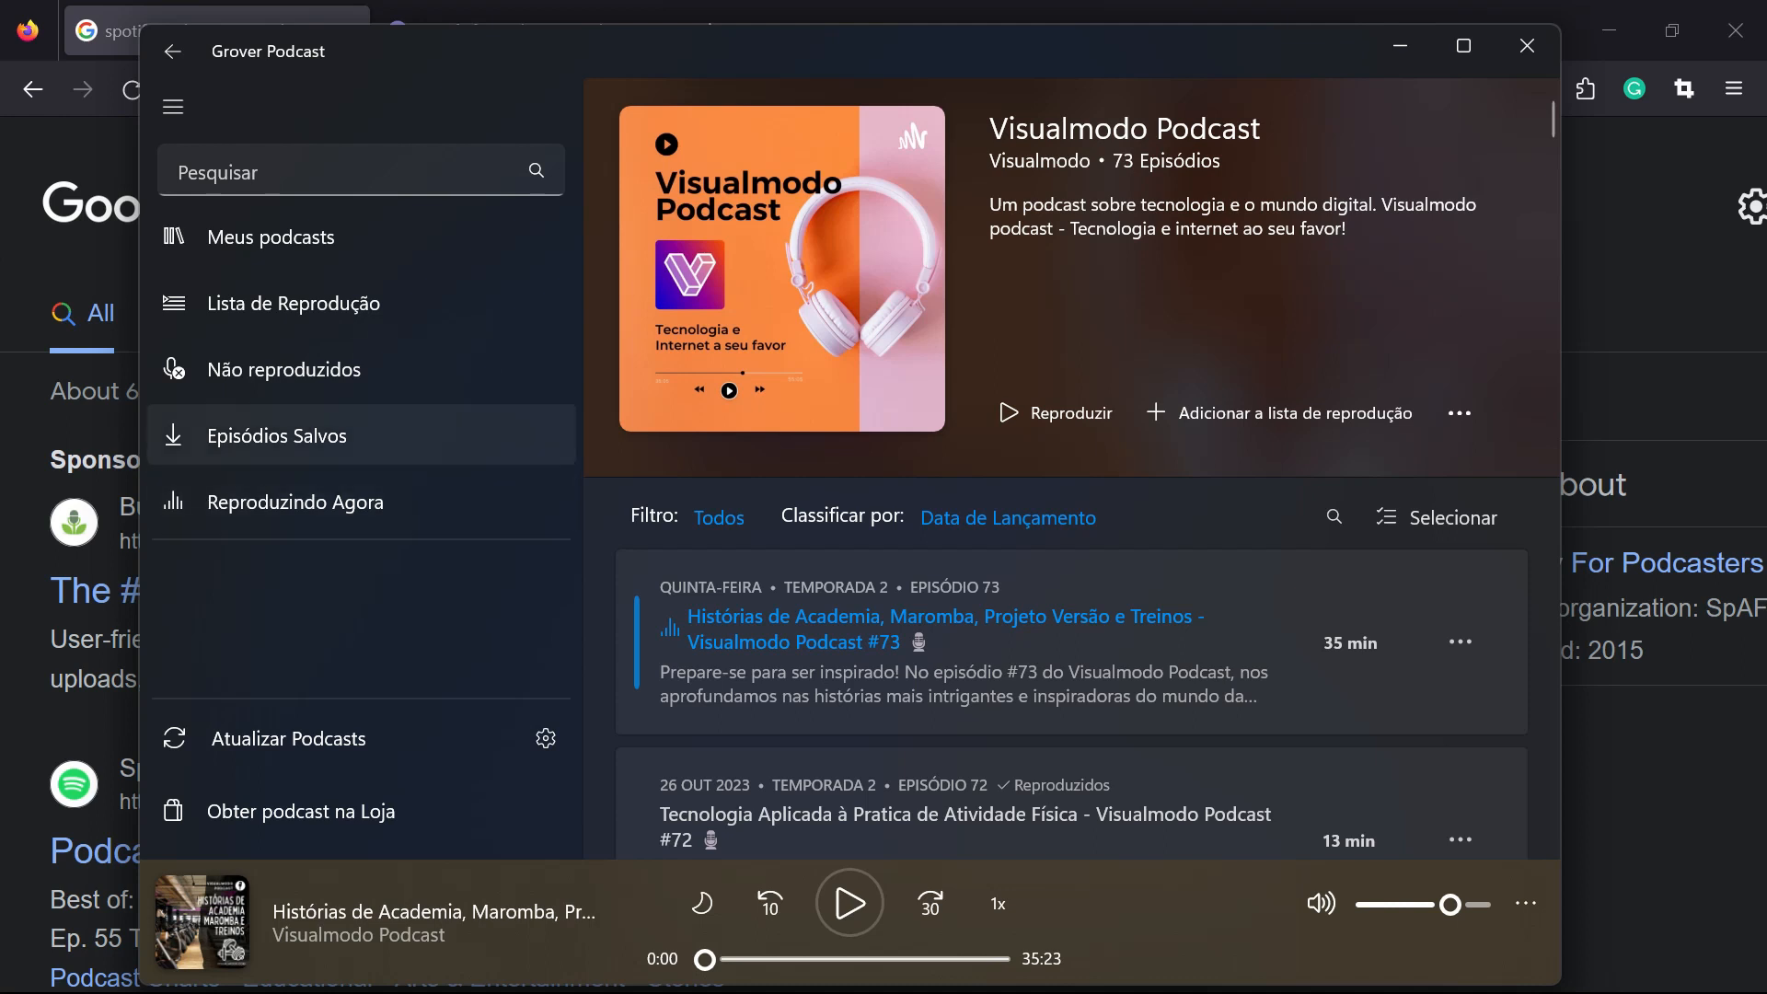
mouse_move(276, 435)
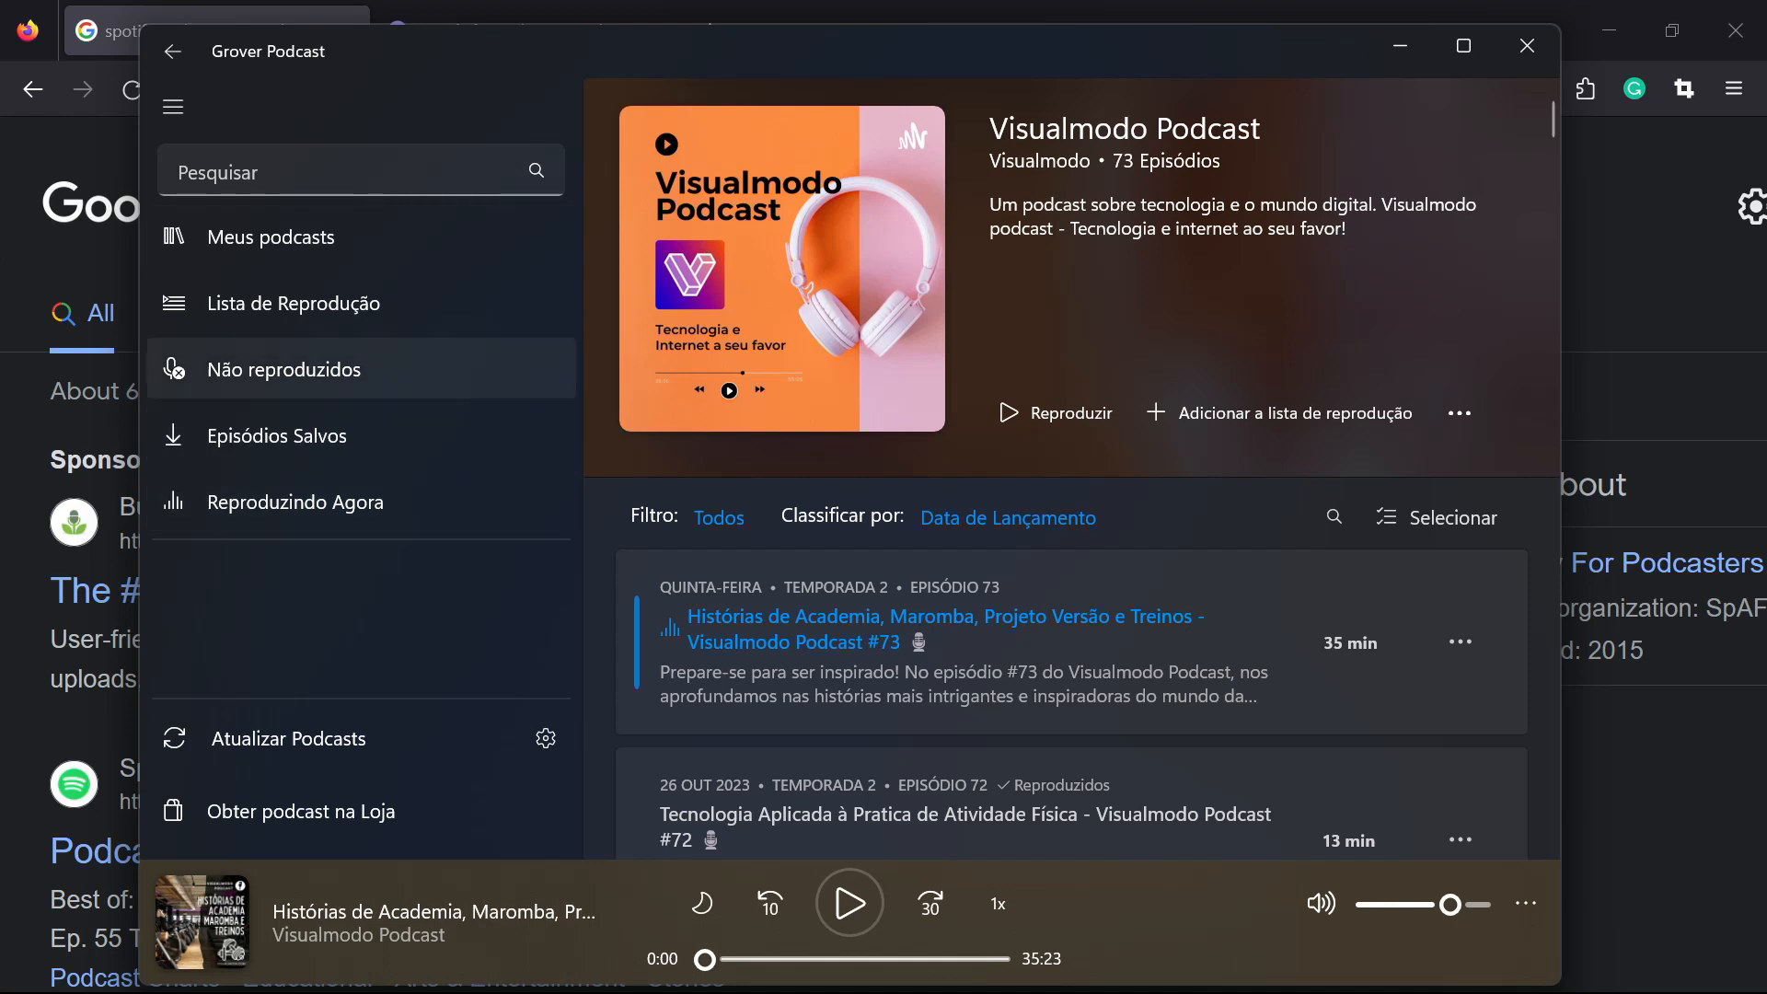
From the Google results for spotify podcasts, go to the Spotify for Podcasters dashboard for Visualmodo Podcast
left_click(271, 235)
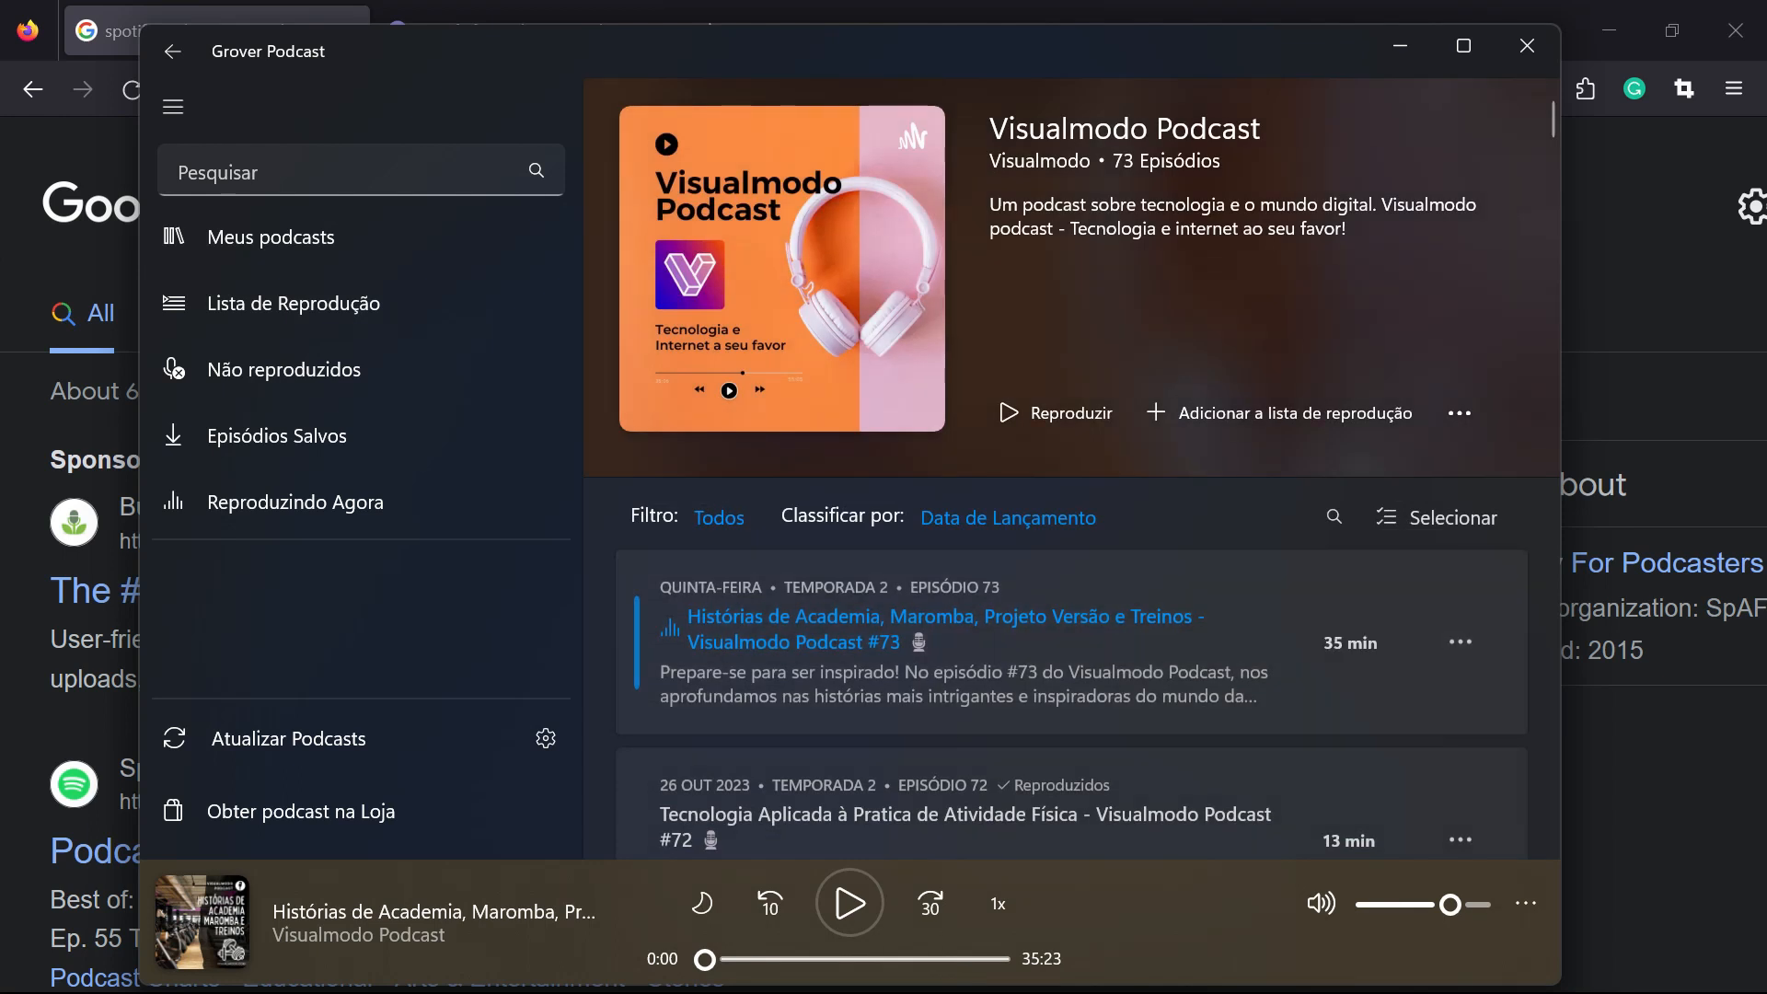
left_click(1526, 45)
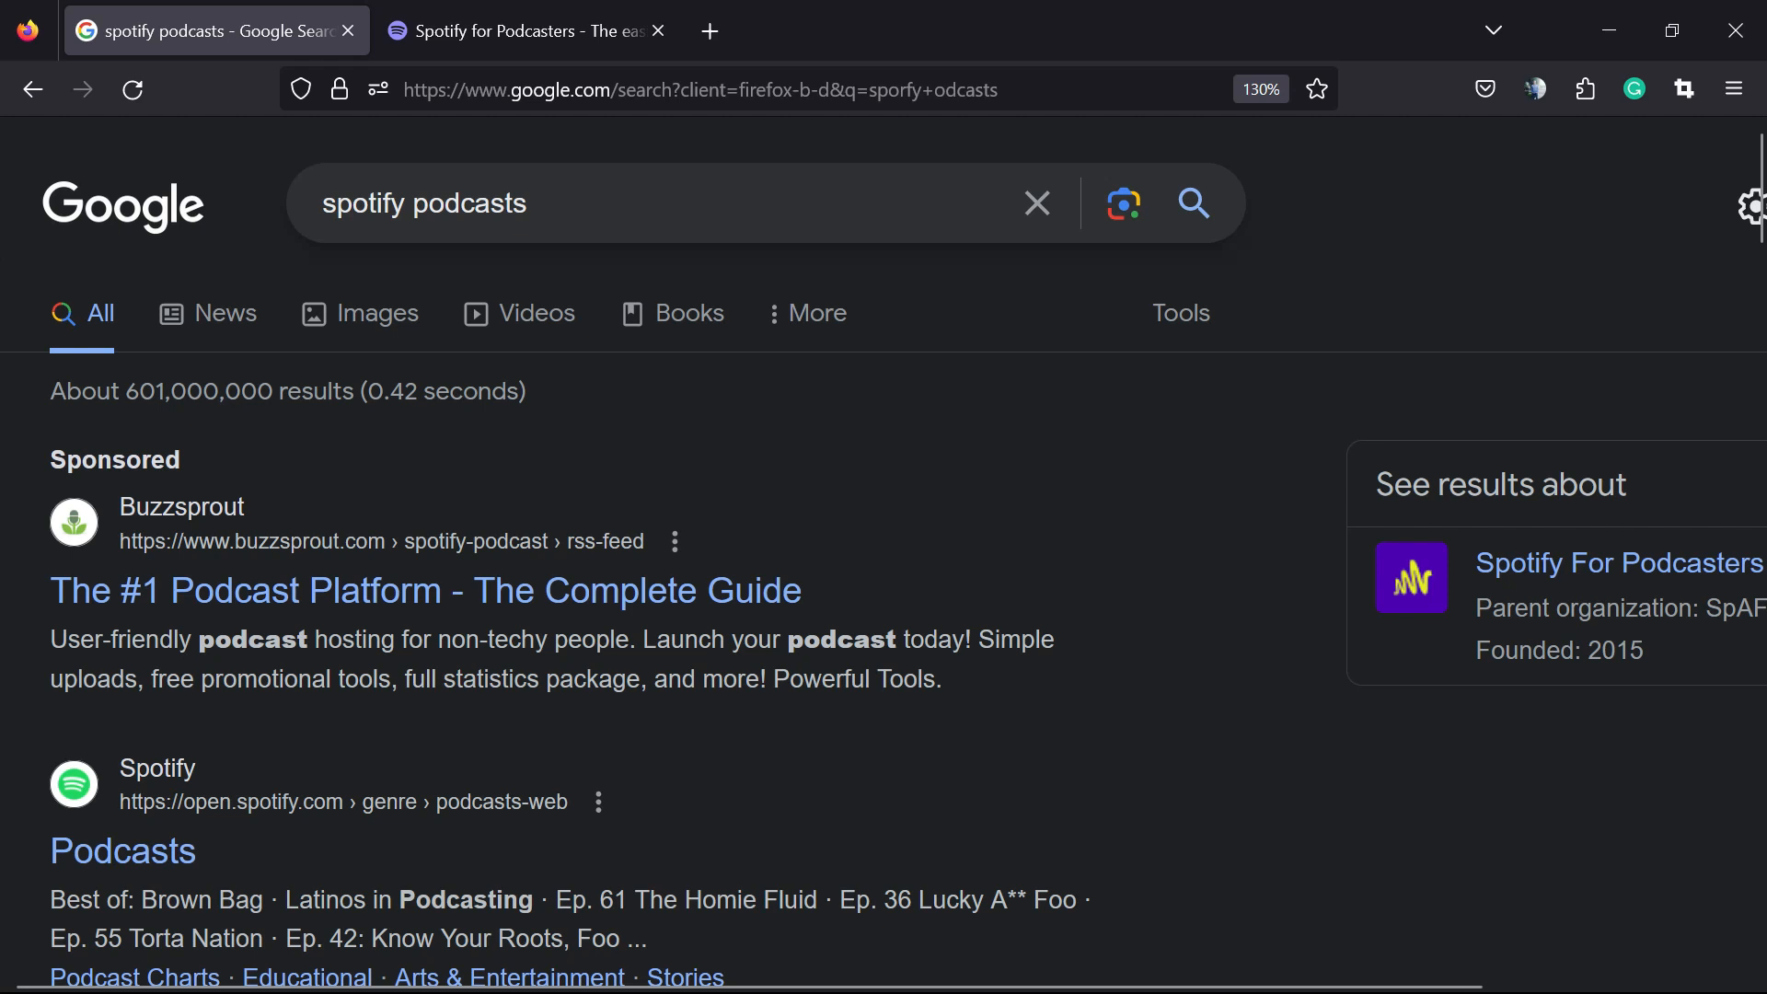
scroll("down", 3)
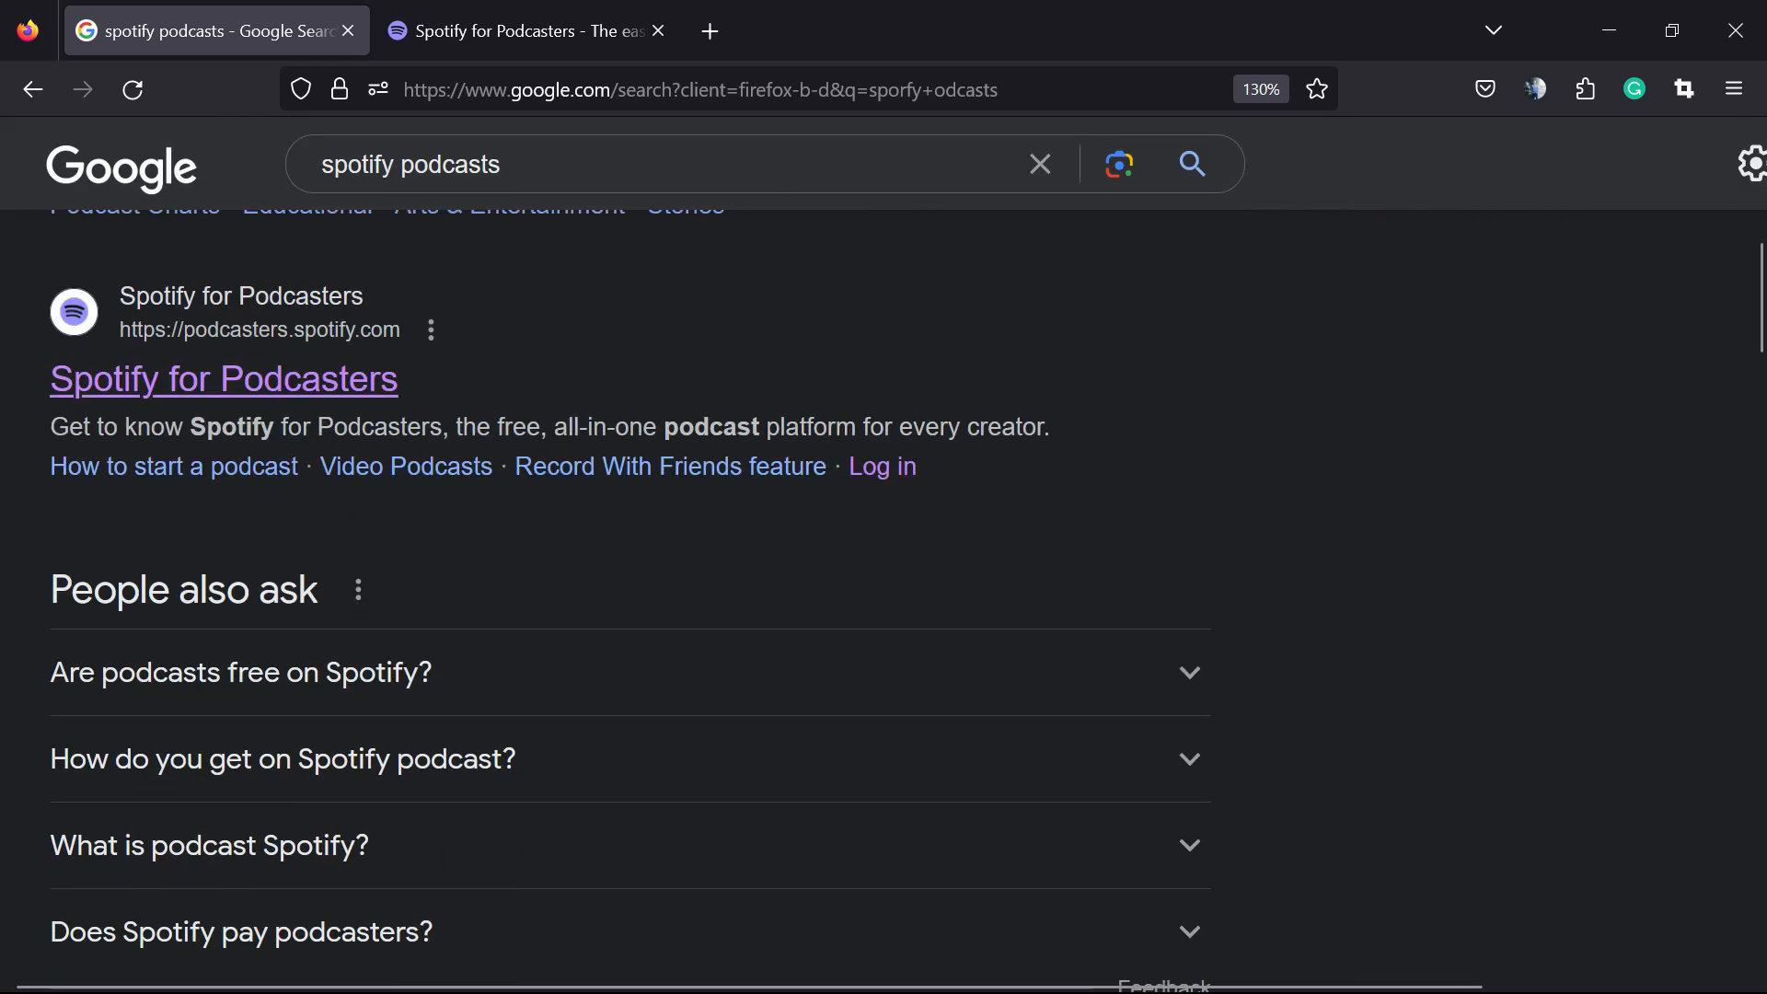
mouse_move(223, 379)
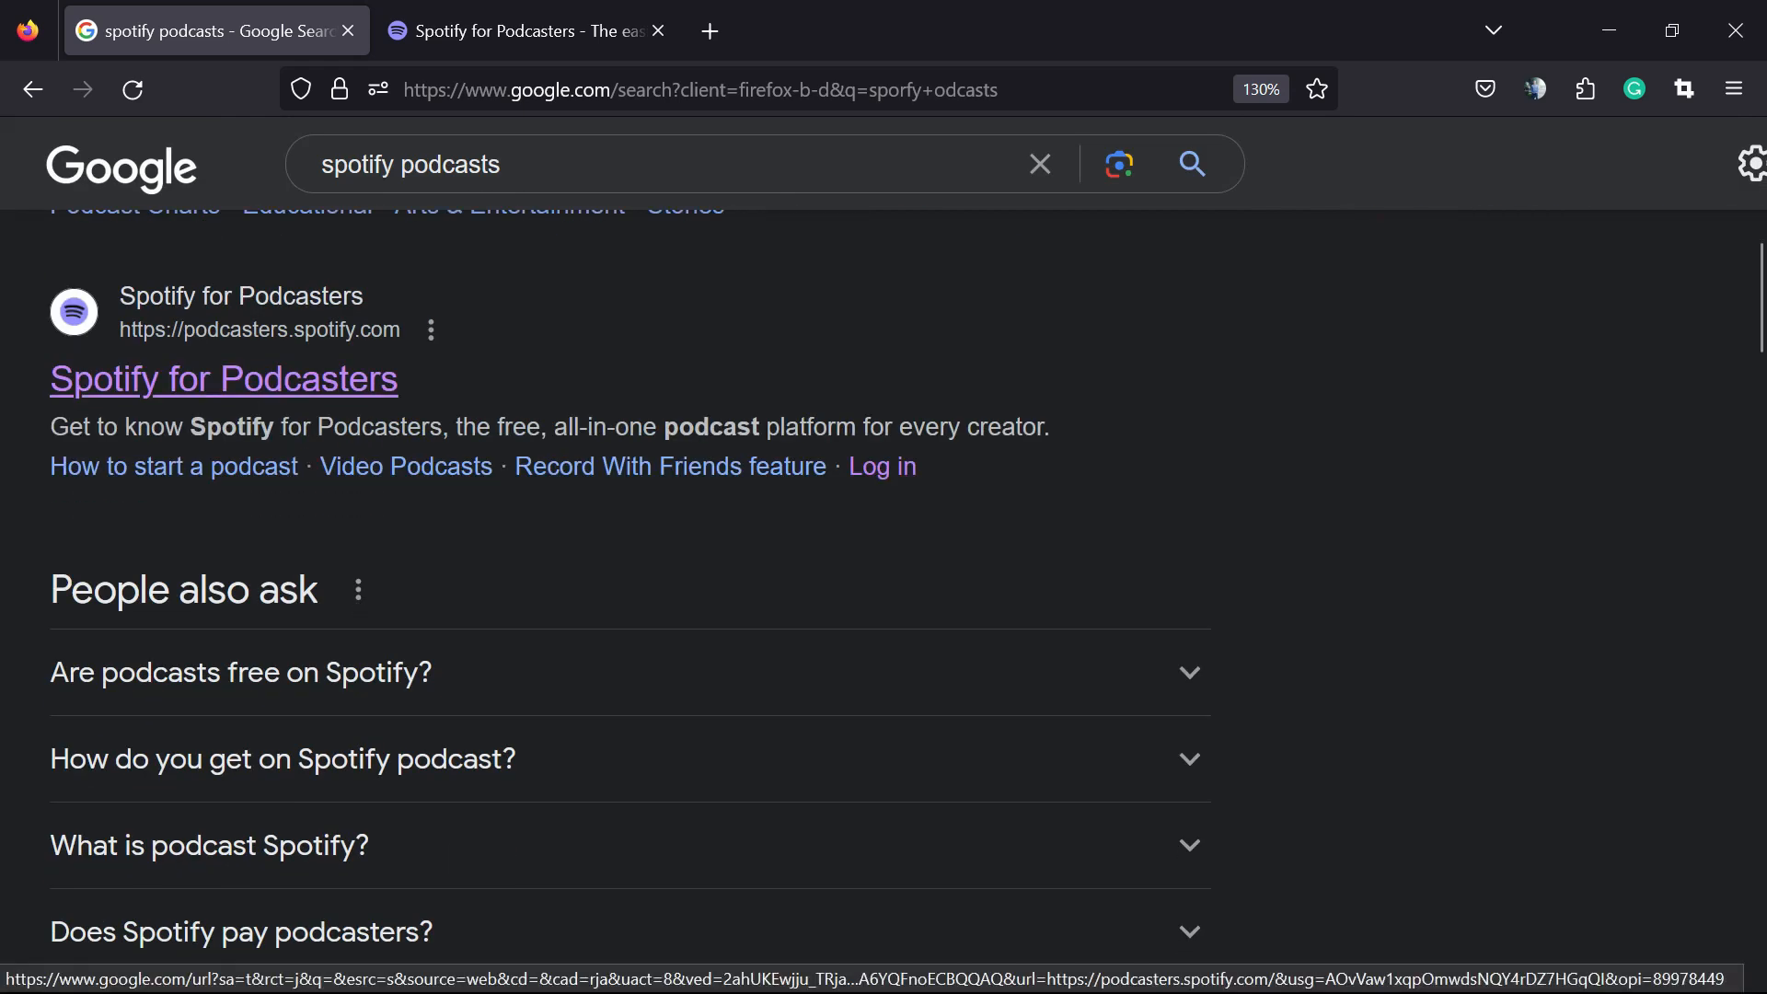
left_click(523, 29)
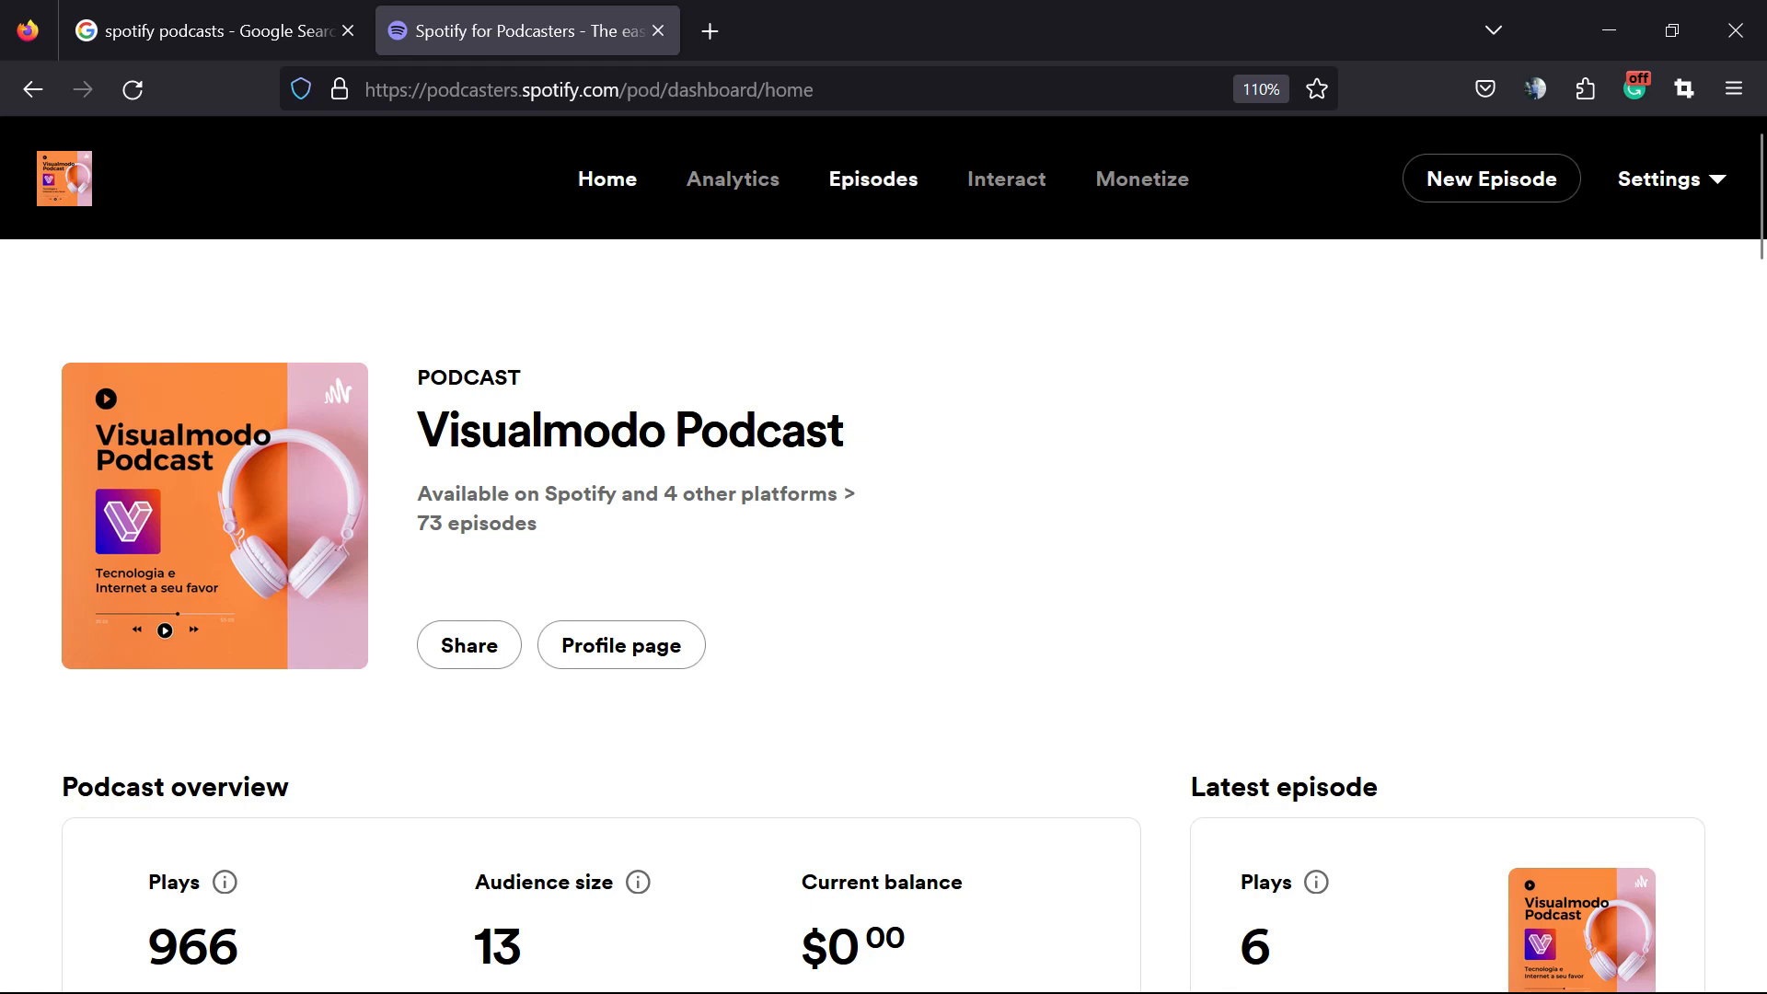
Go to the latest episode, Visualmodo Podcast #73, and show its Details with editable title and description
left_click(873, 179)
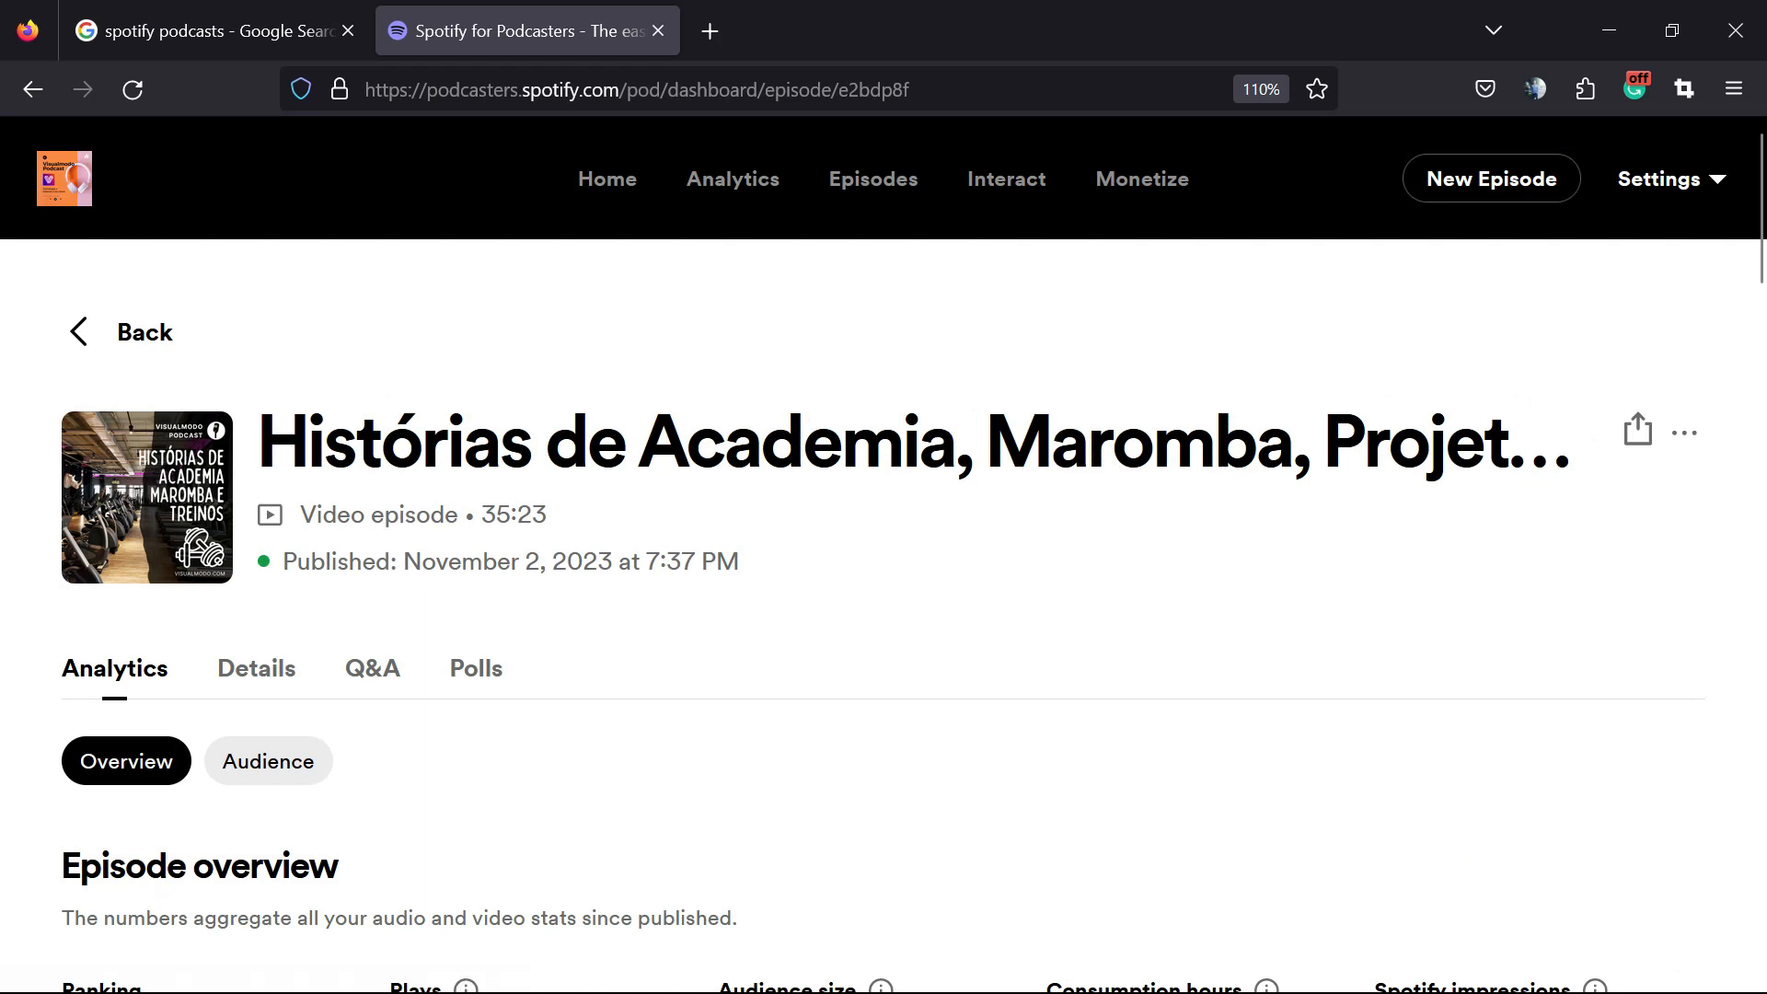
scroll("down", 3)
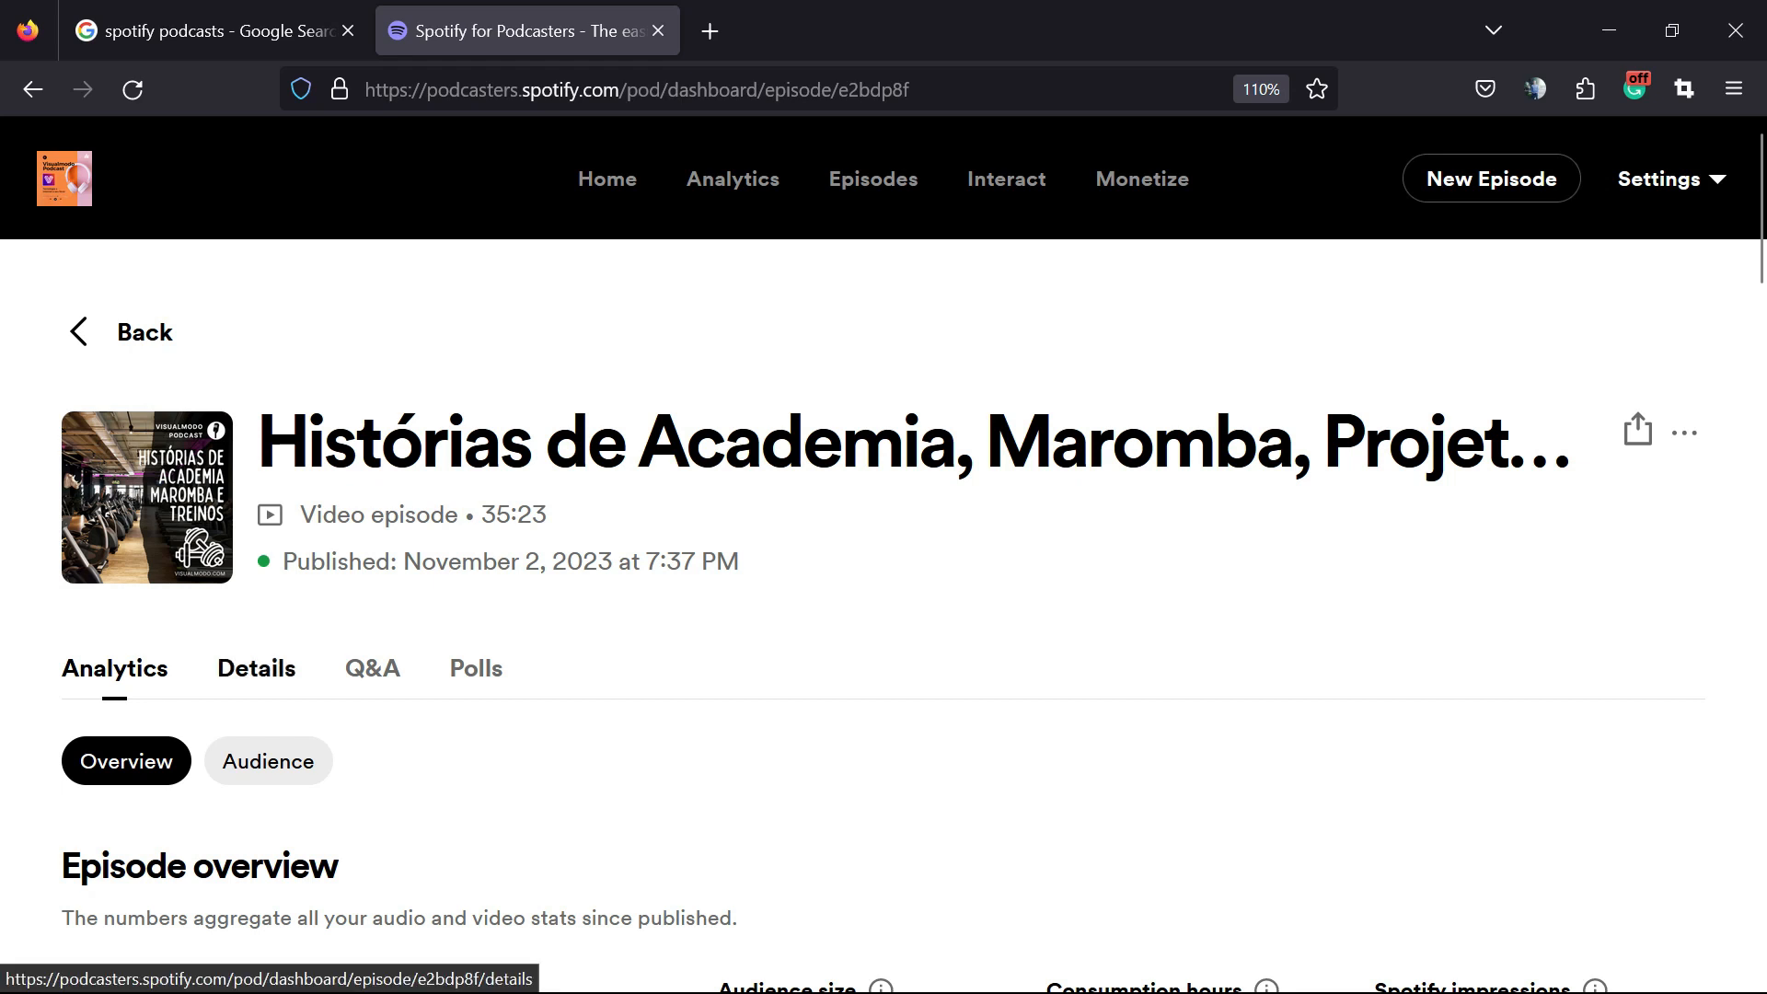
left_click(256, 668)
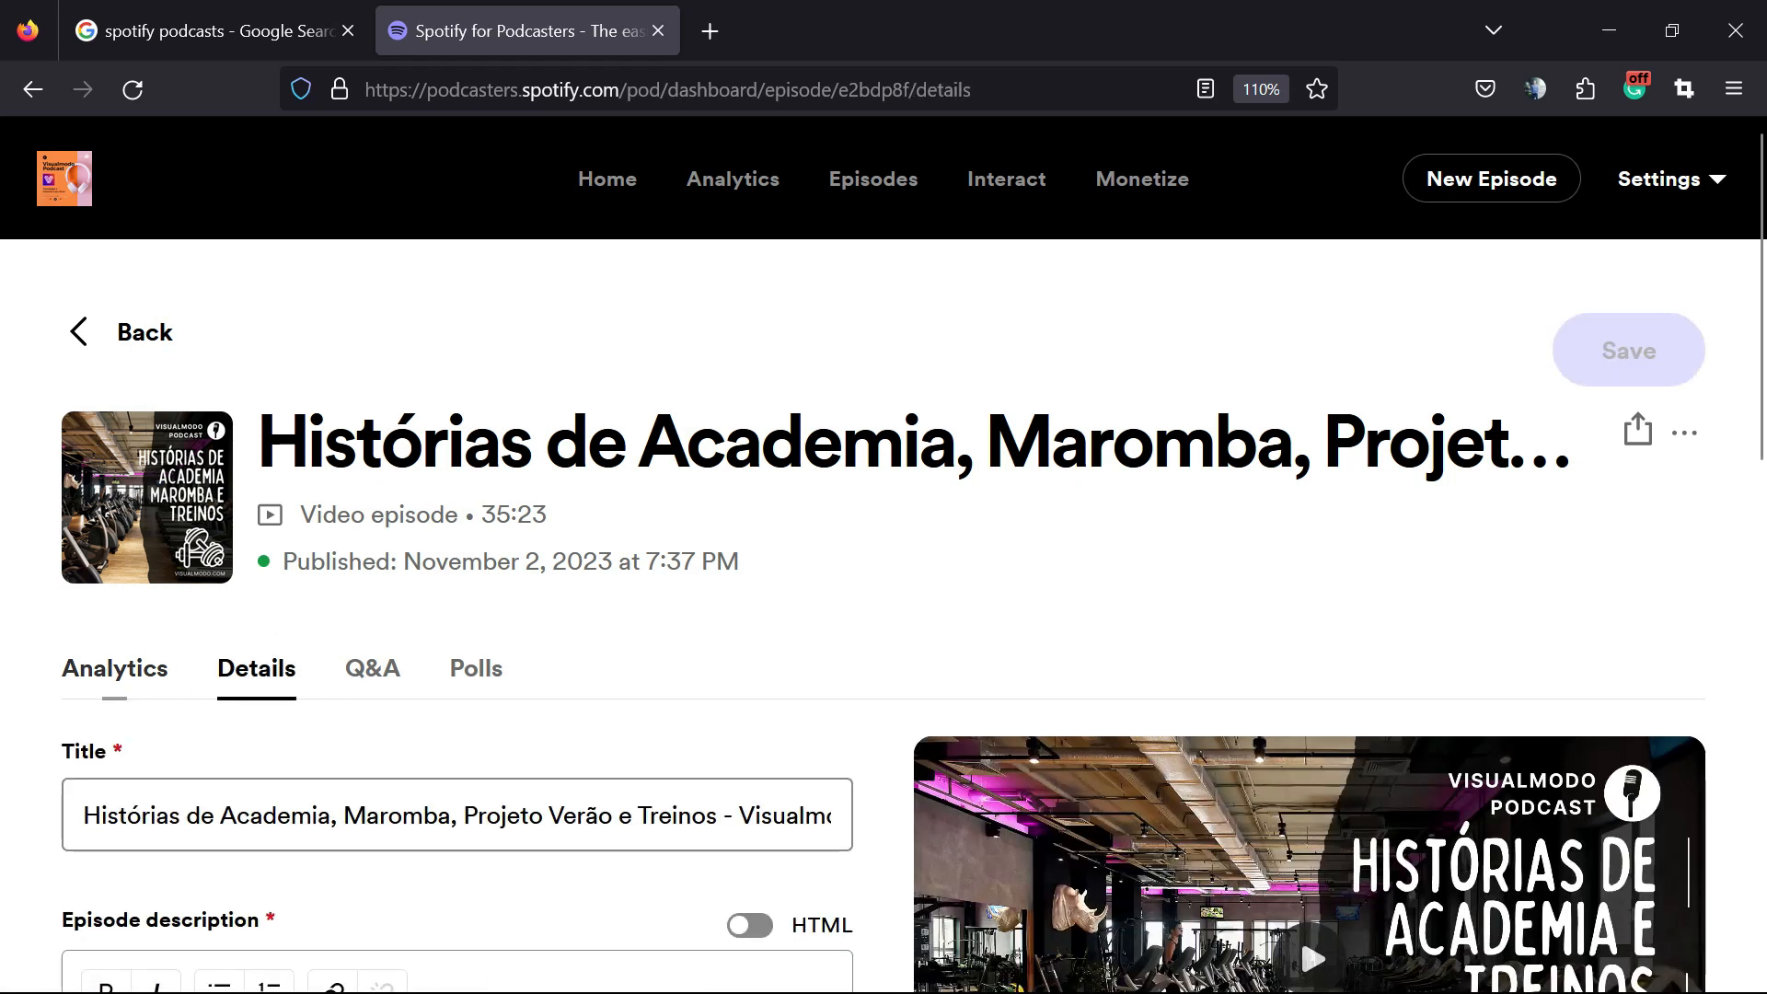
scroll("down", 3)
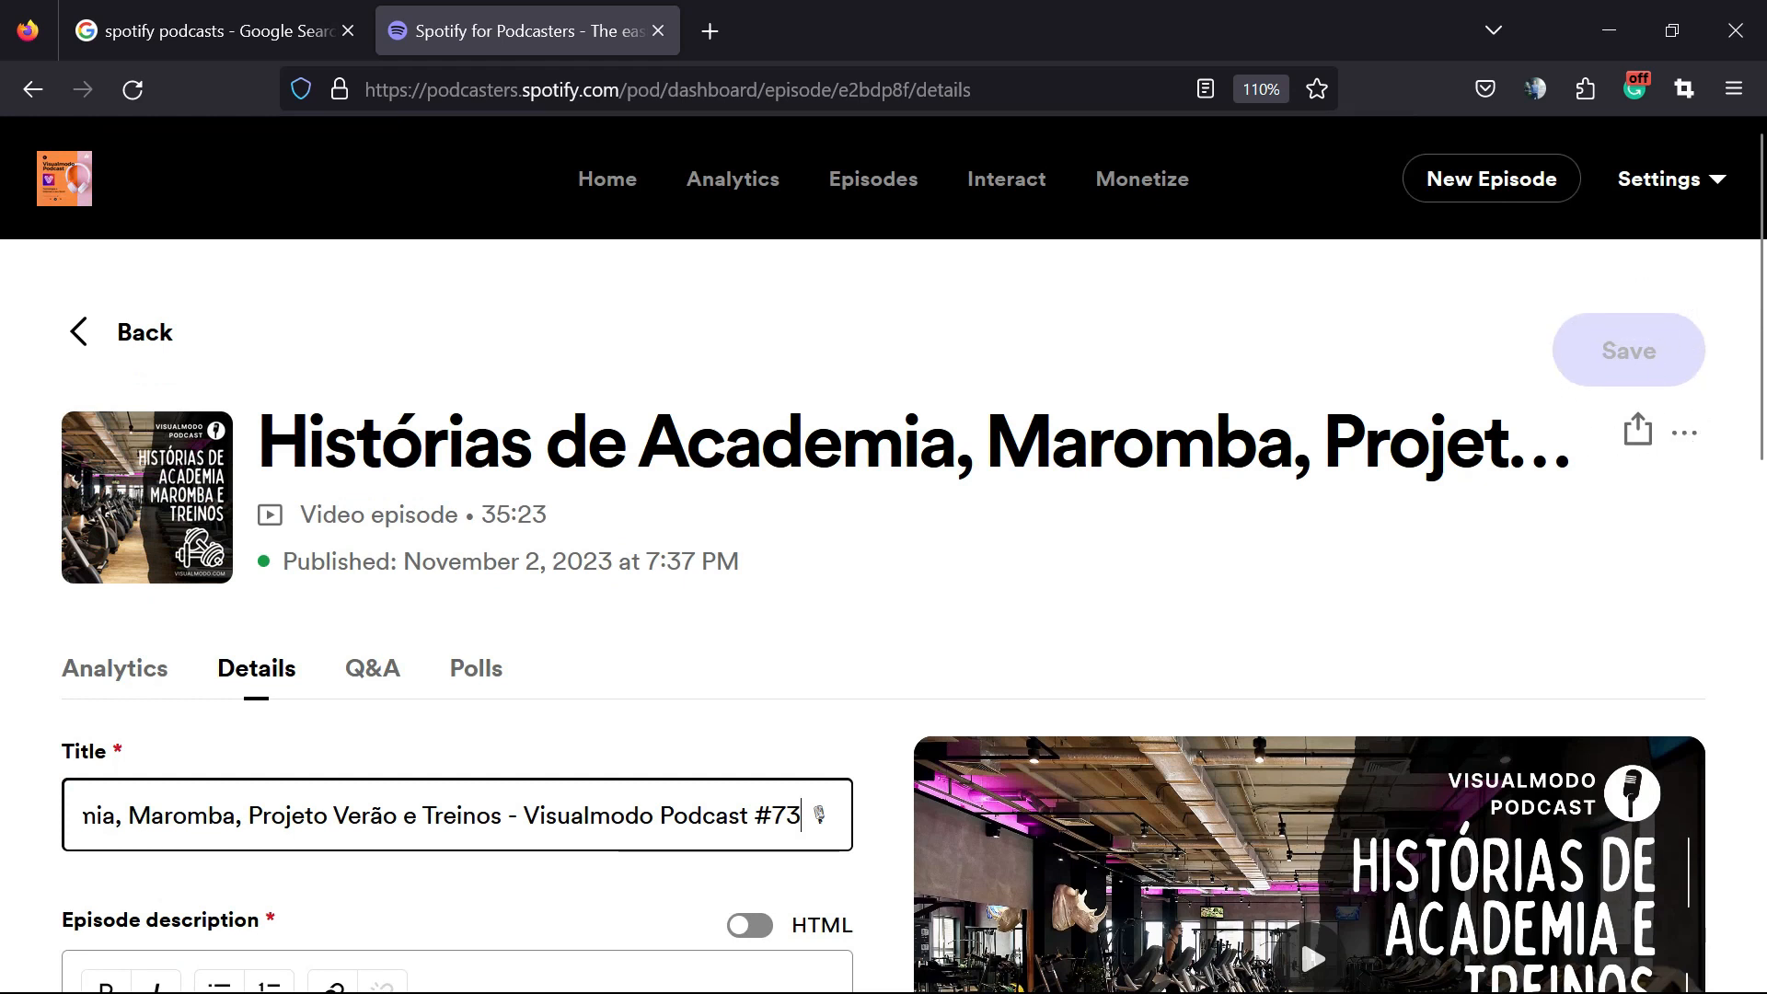
scroll("down", 3)
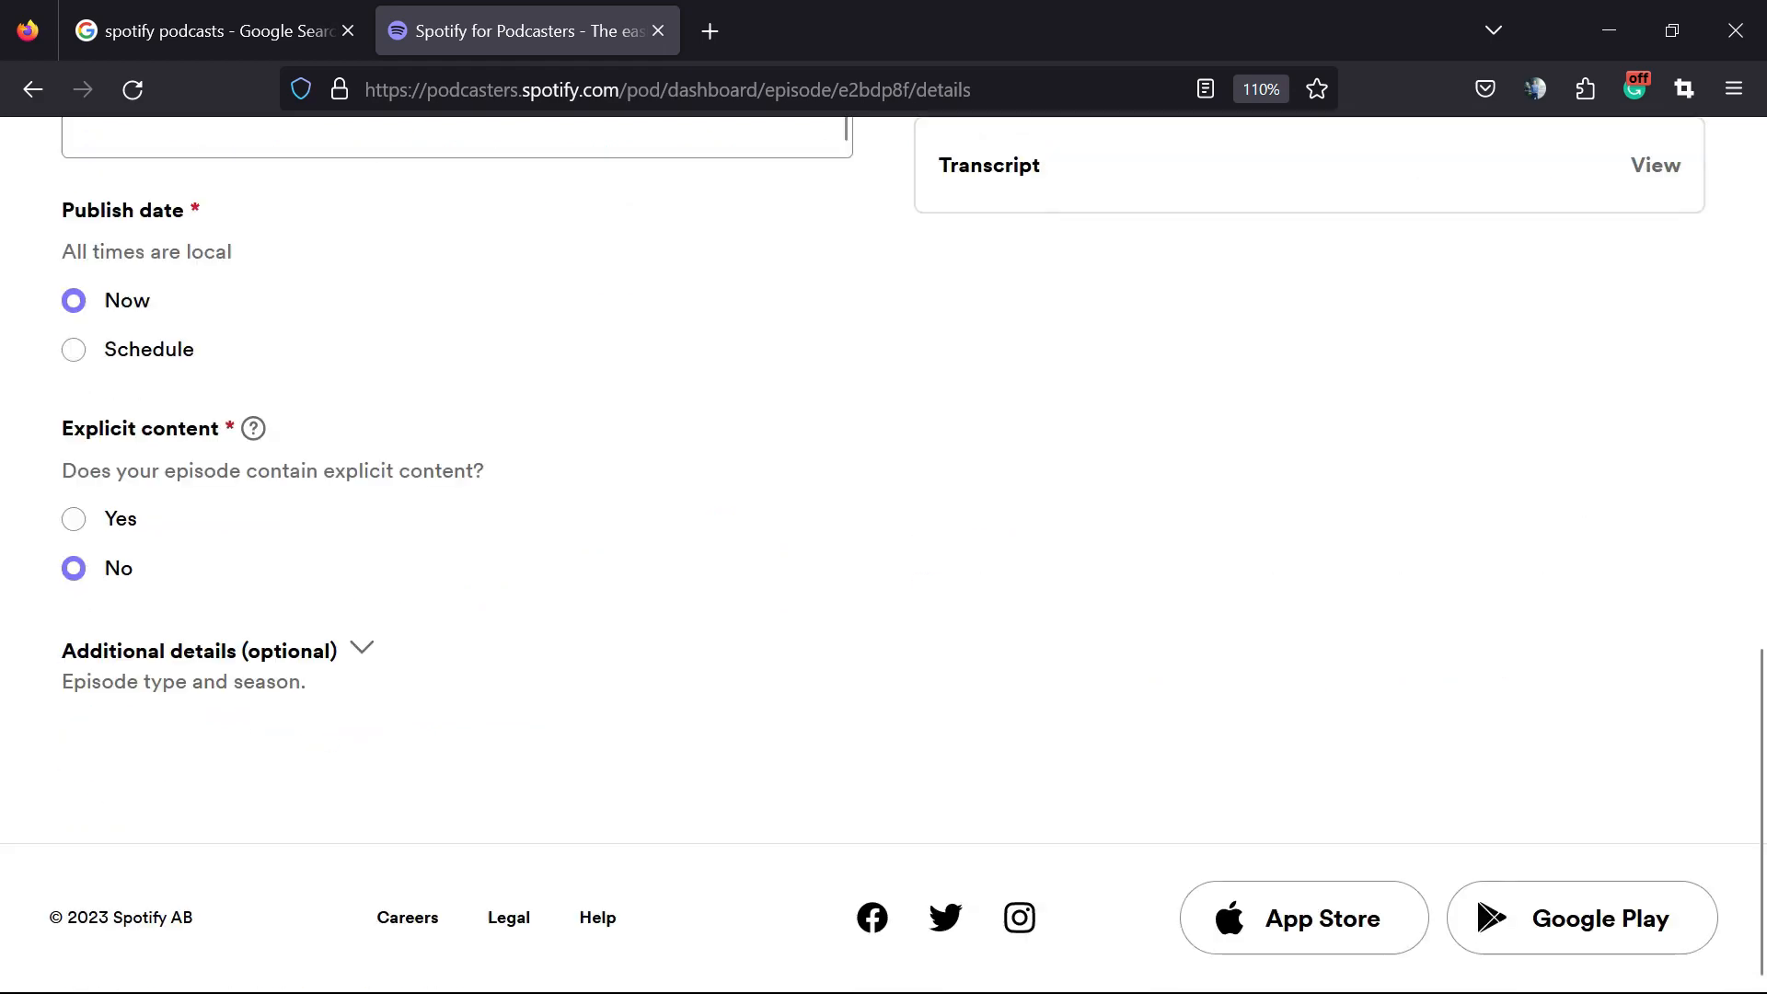
scroll("up", 3)
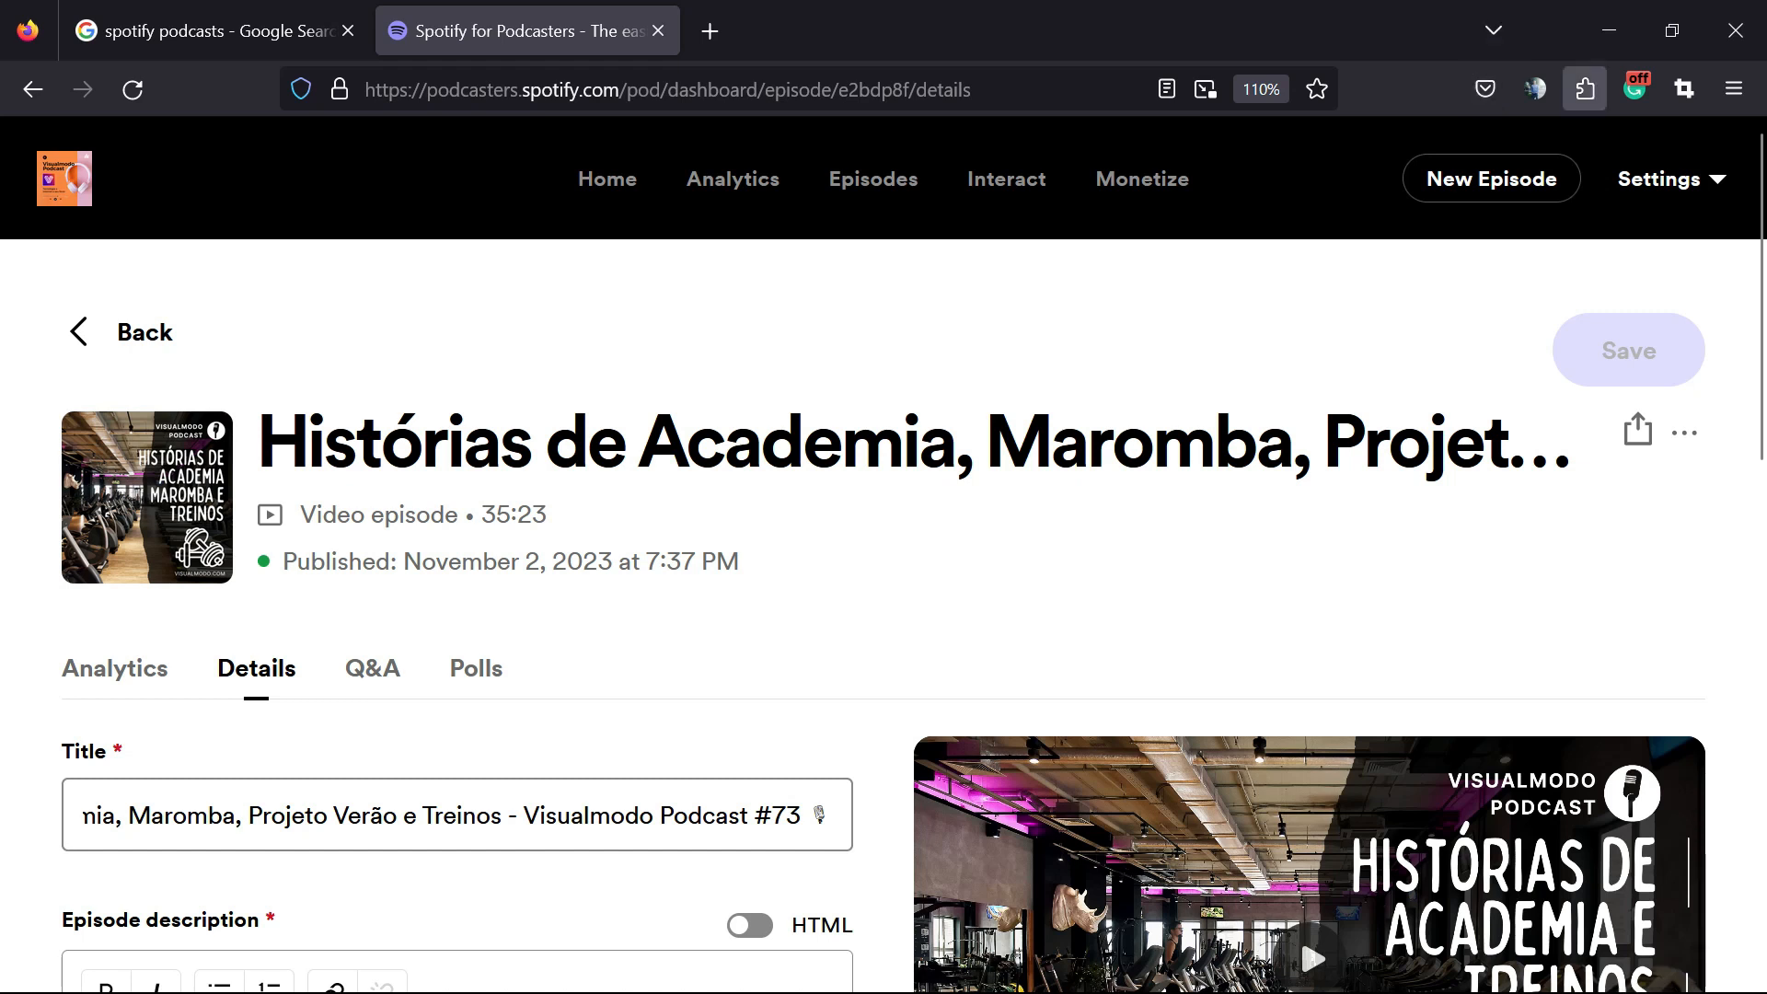
mouse_move(538, 30)
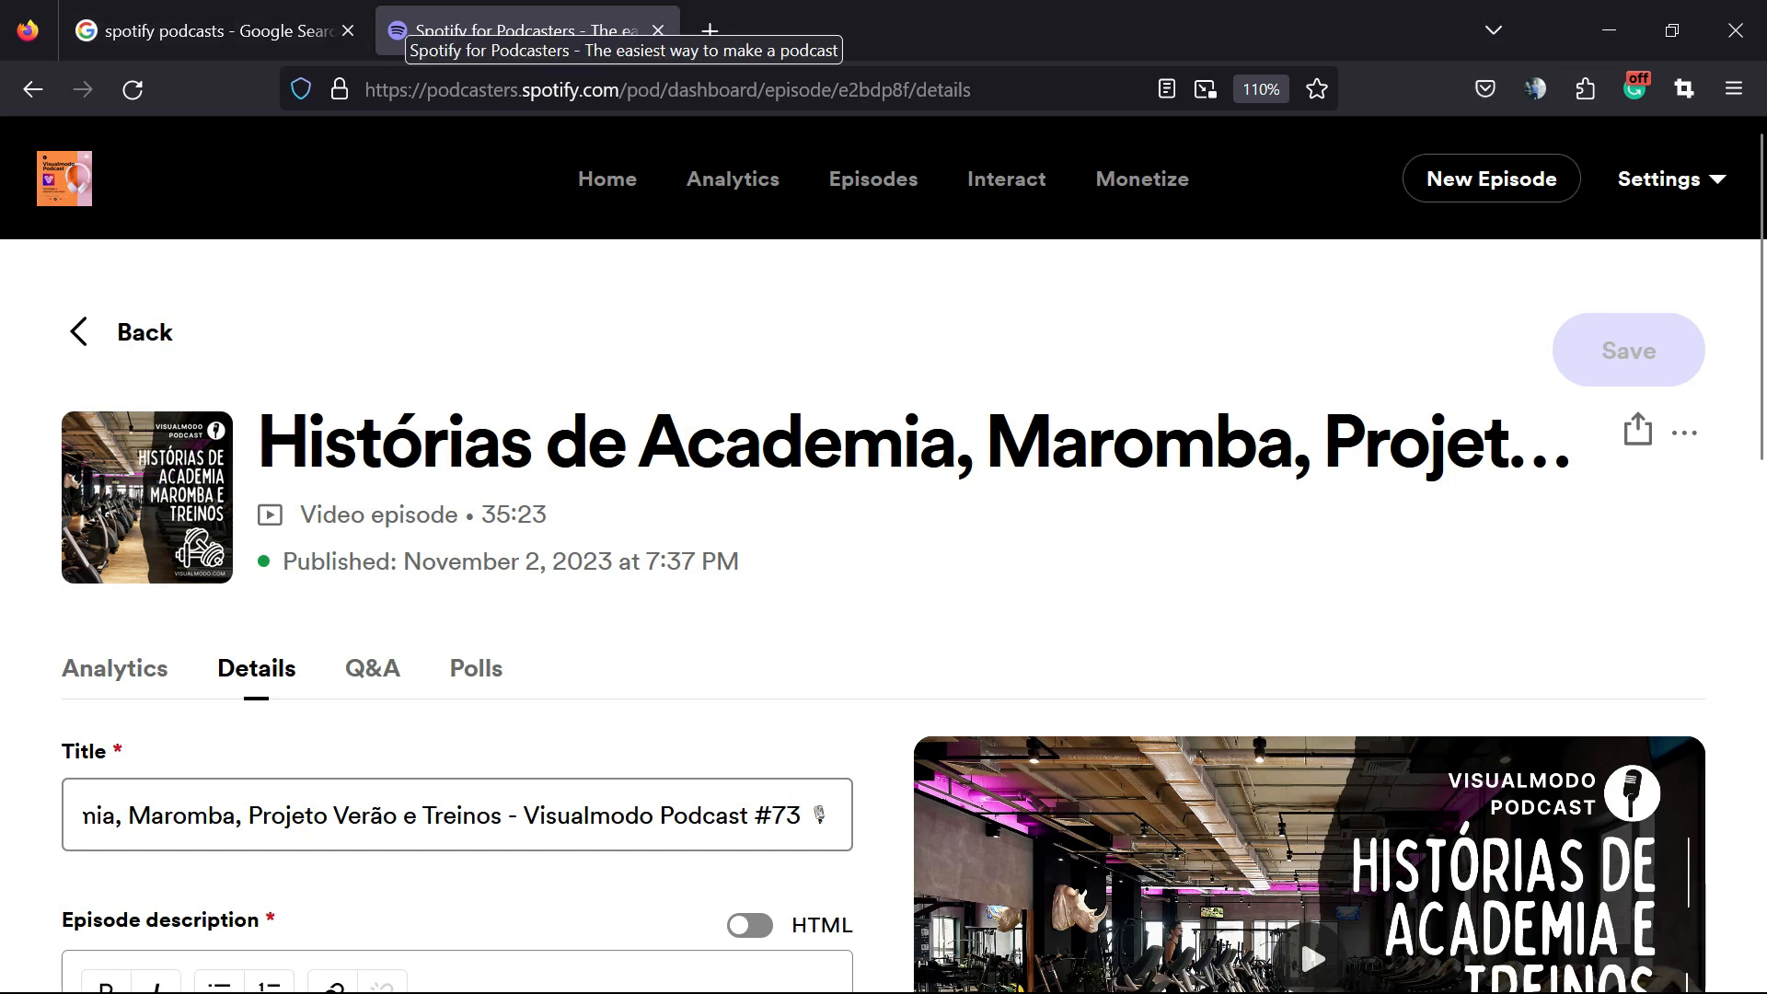
scroll("down", 3)
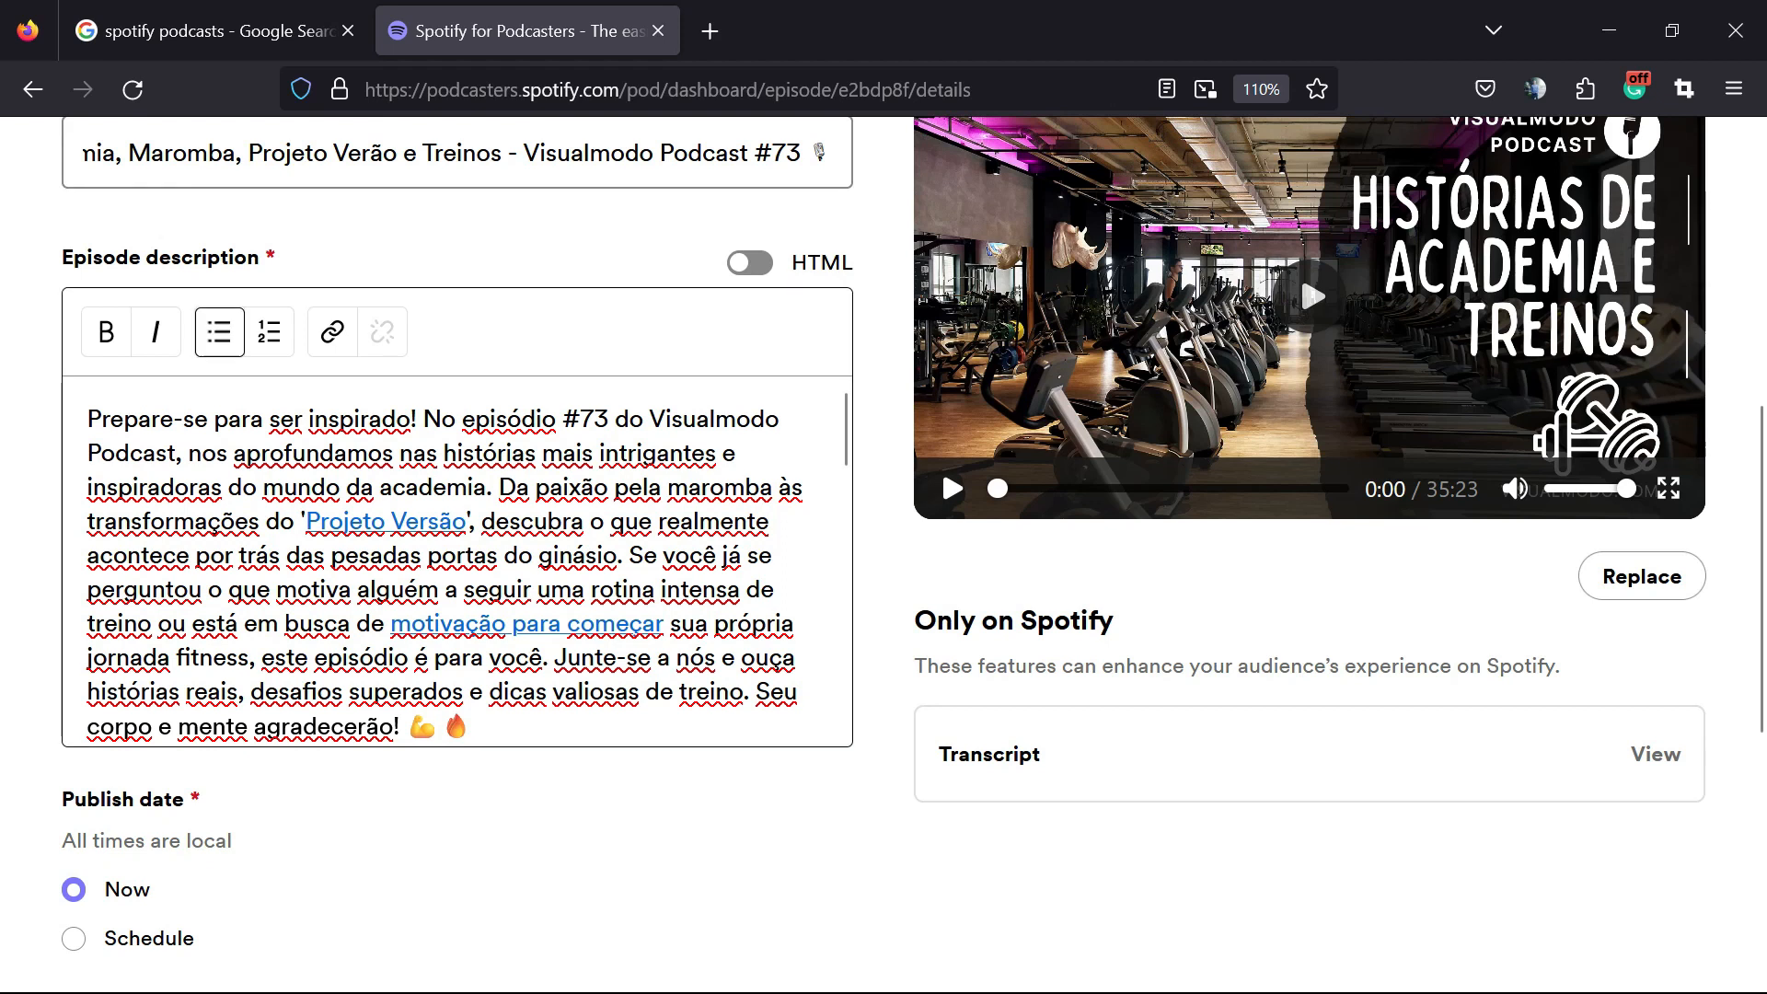